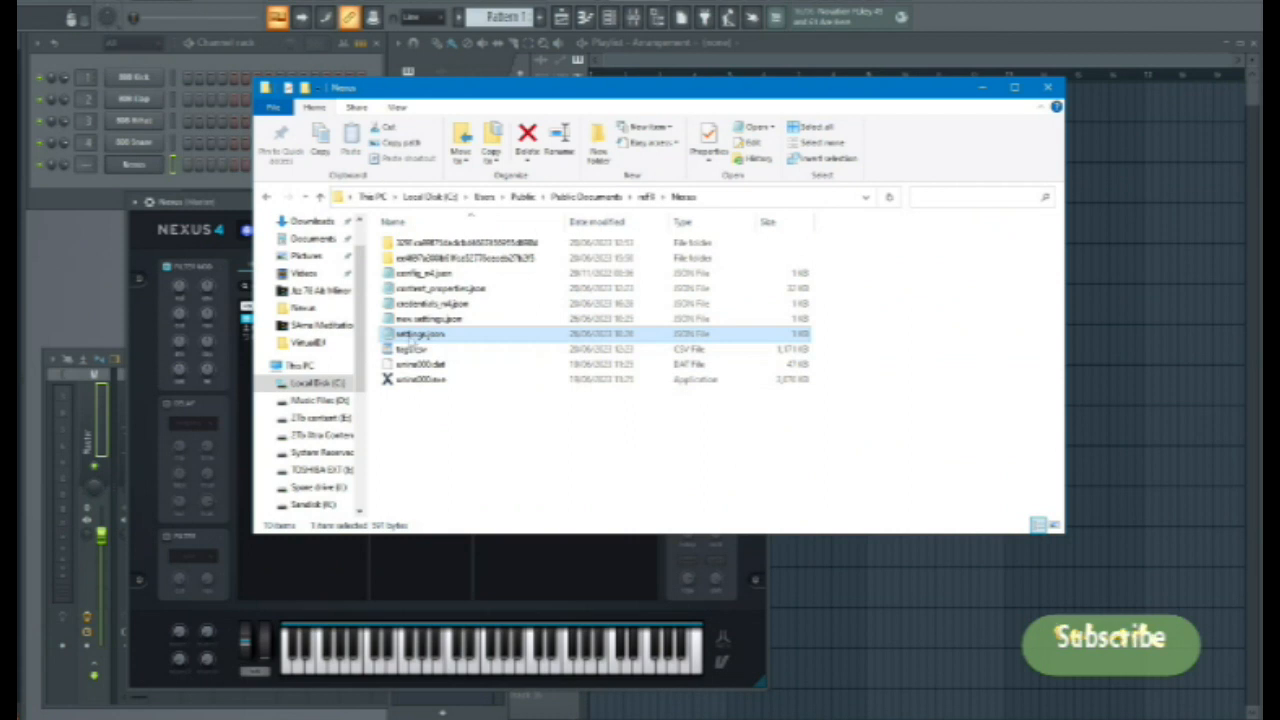
{"action": "mouse_move", "coordinate": [420, 333]}
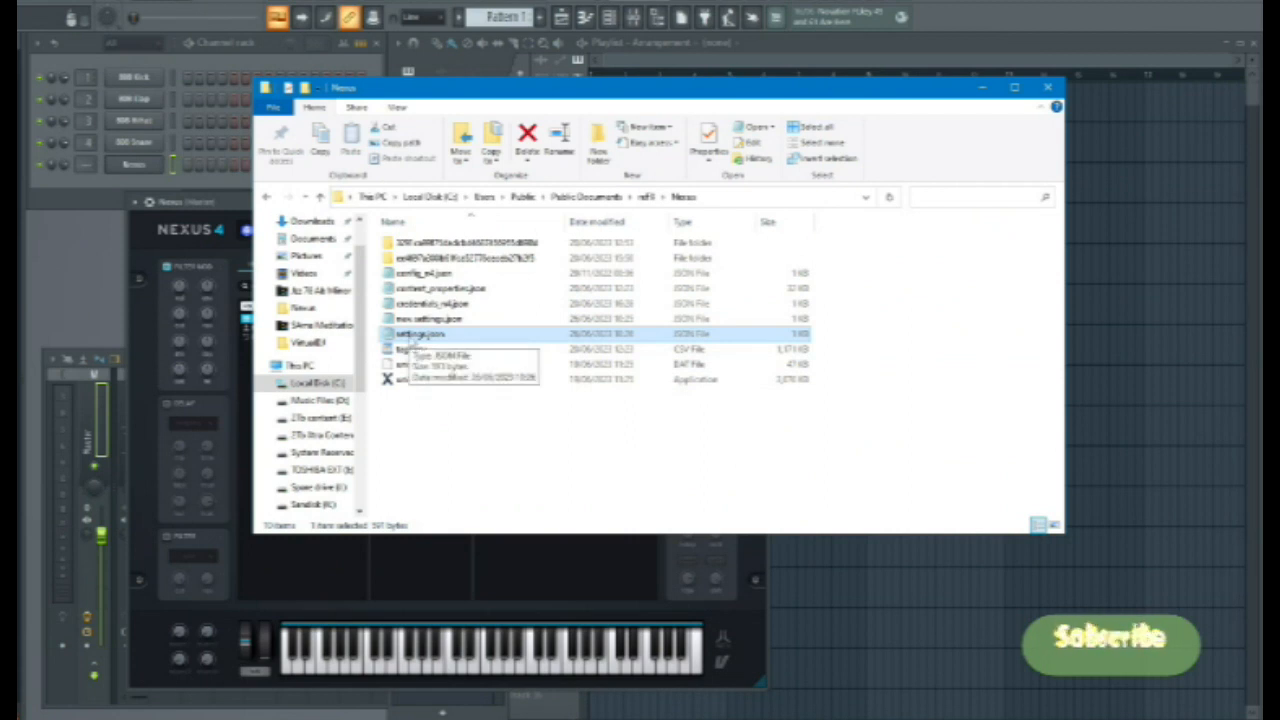
Open Nexus's settings.json in Notepad to view its library and user folder paths.
{"action": "double_click", "coordinate": [420, 333]}
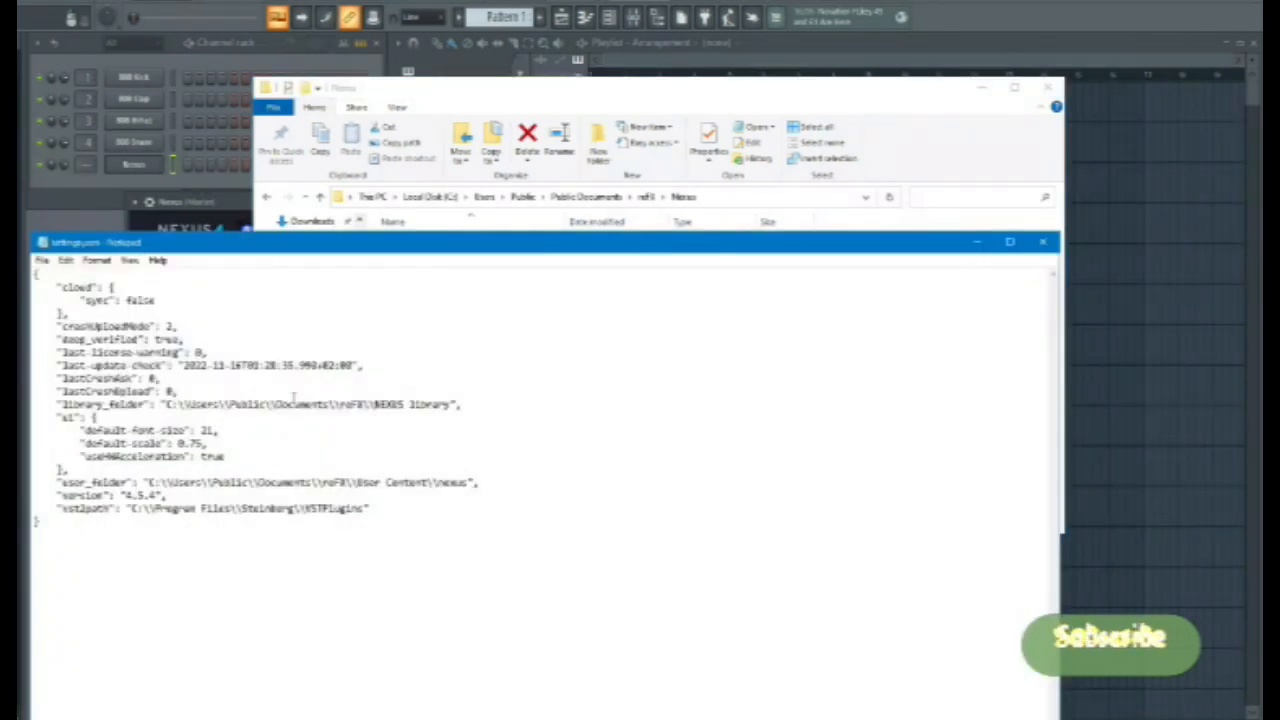
{"action": "mouse_move", "coordinate": [551, 591]}
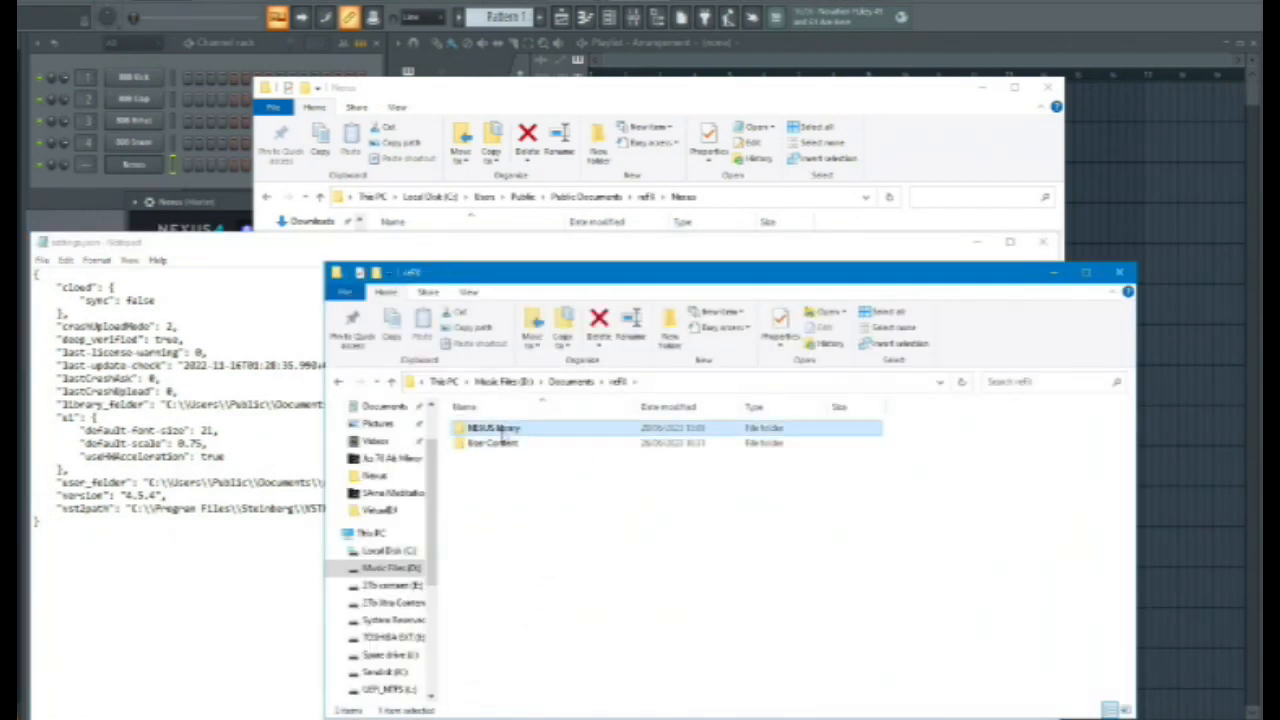
Browse the D drive NEXUS library and its Samples folder, then close that window.
{"action": "double_click", "coordinate": [493, 427]}
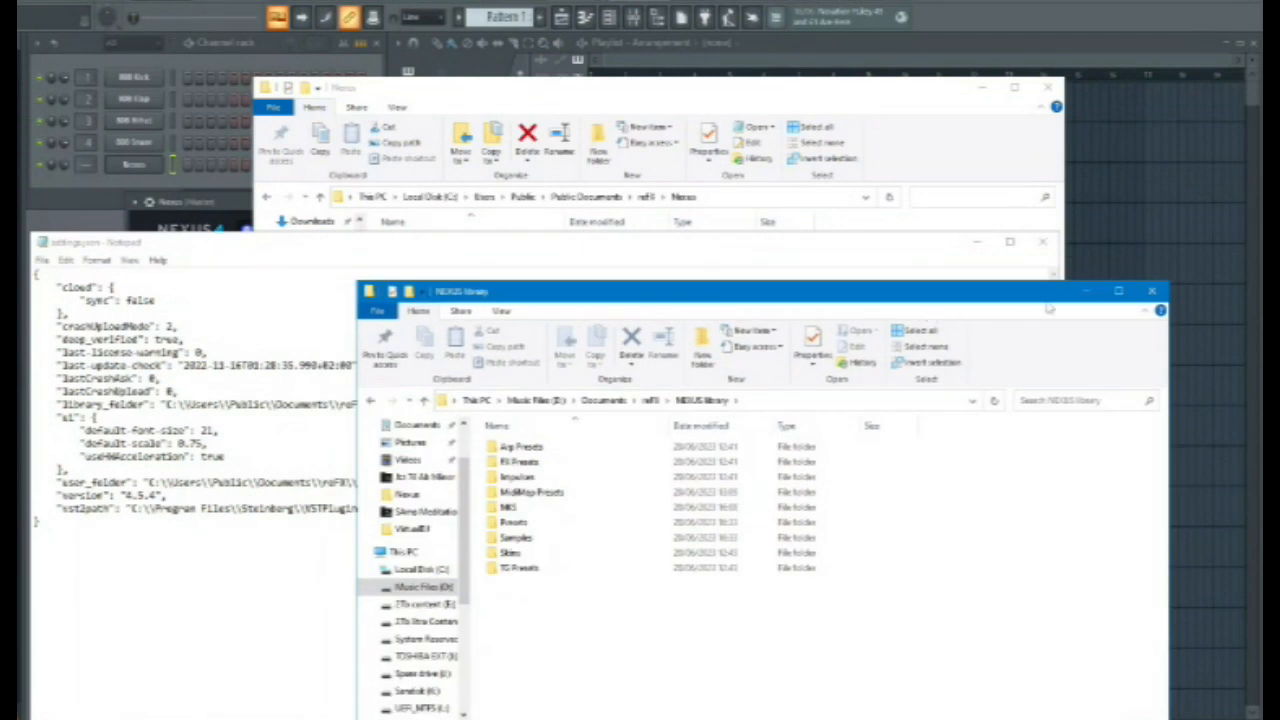
{"action": "left_click", "coordinate": [520, 446]}
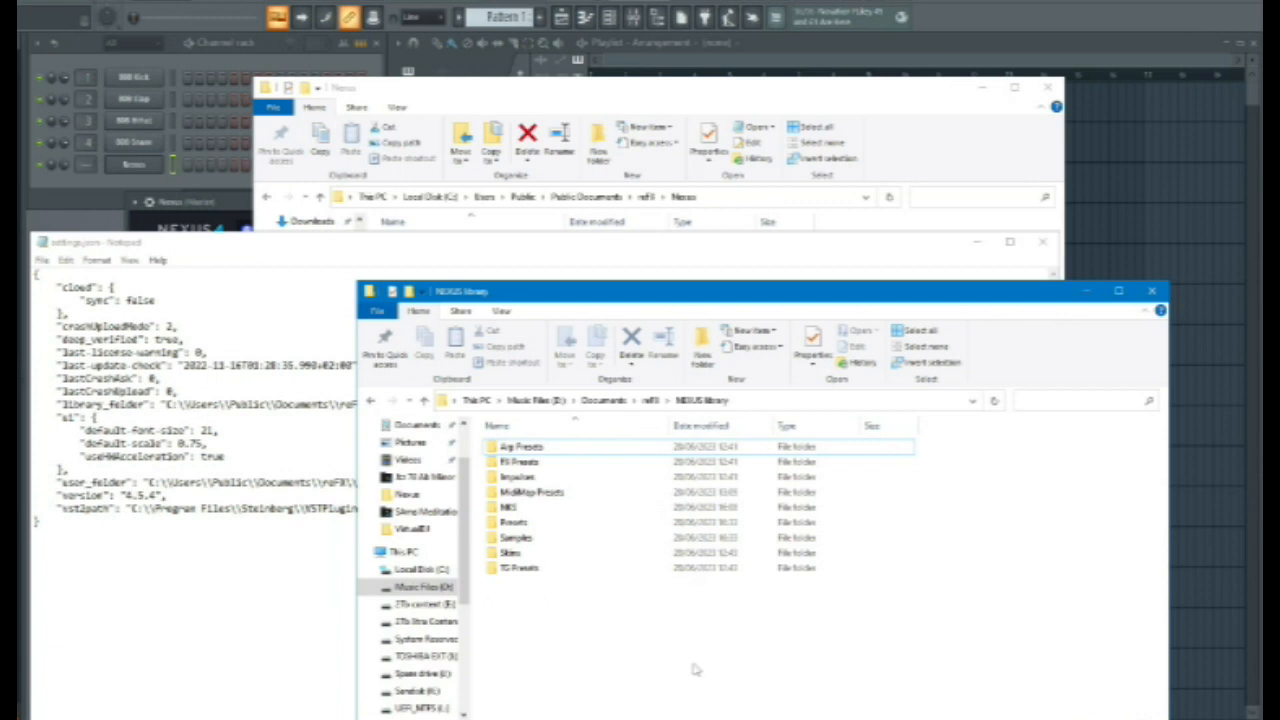
{"action": "left_click", "coordinate": [520, 568]}
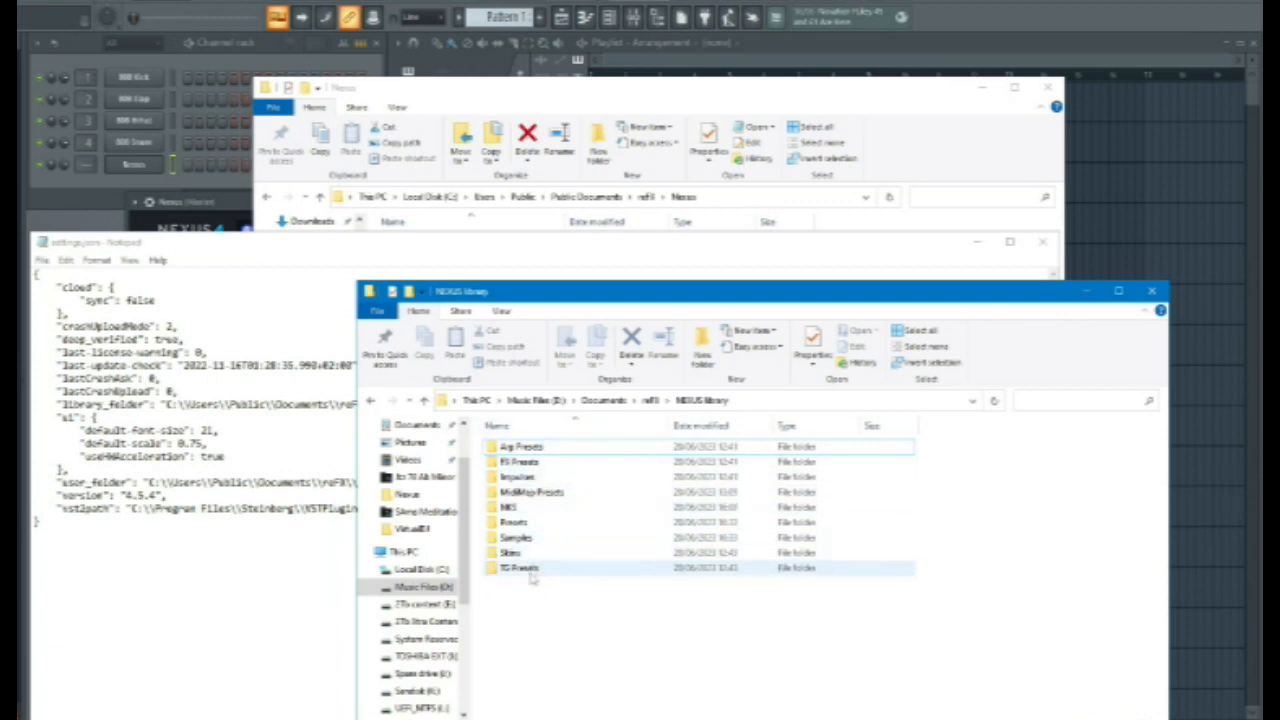
{"action": "left_click", "coordinate": [512, 552]}
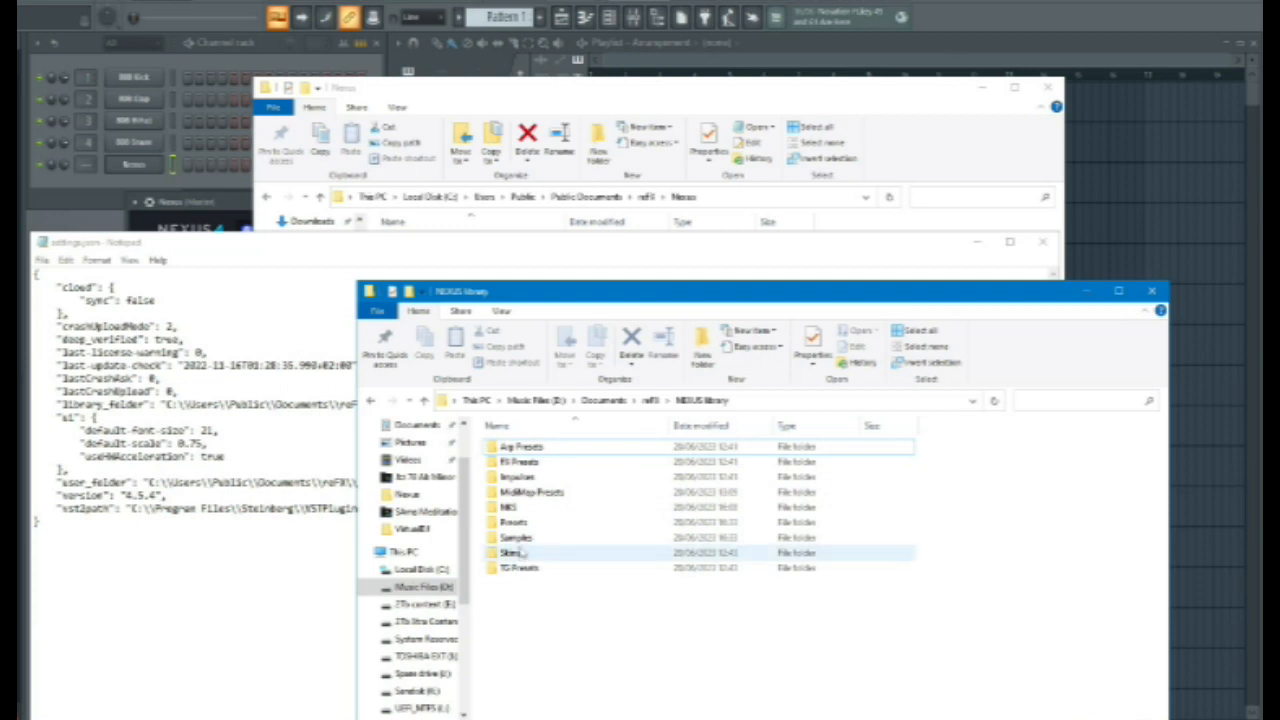
{"action": "left_click", "coordinate": [517, 538]}
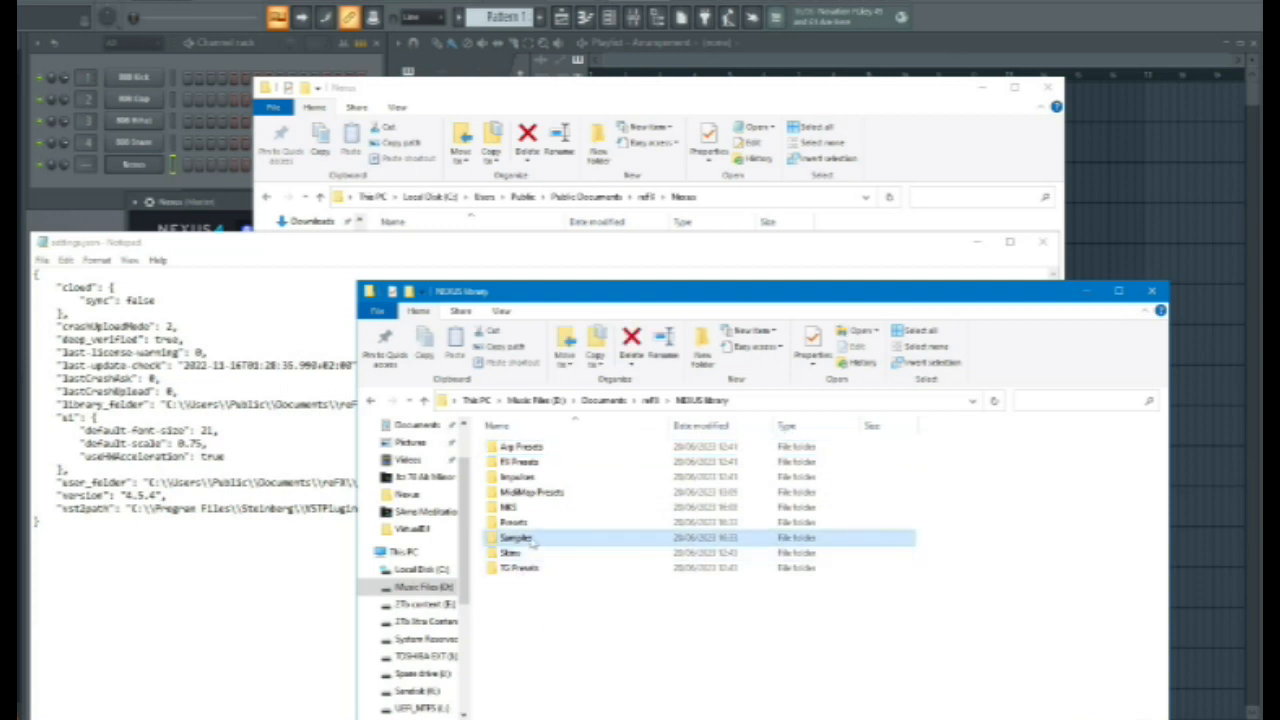
{"action": "double_click", "coordinate": [516, 538]}
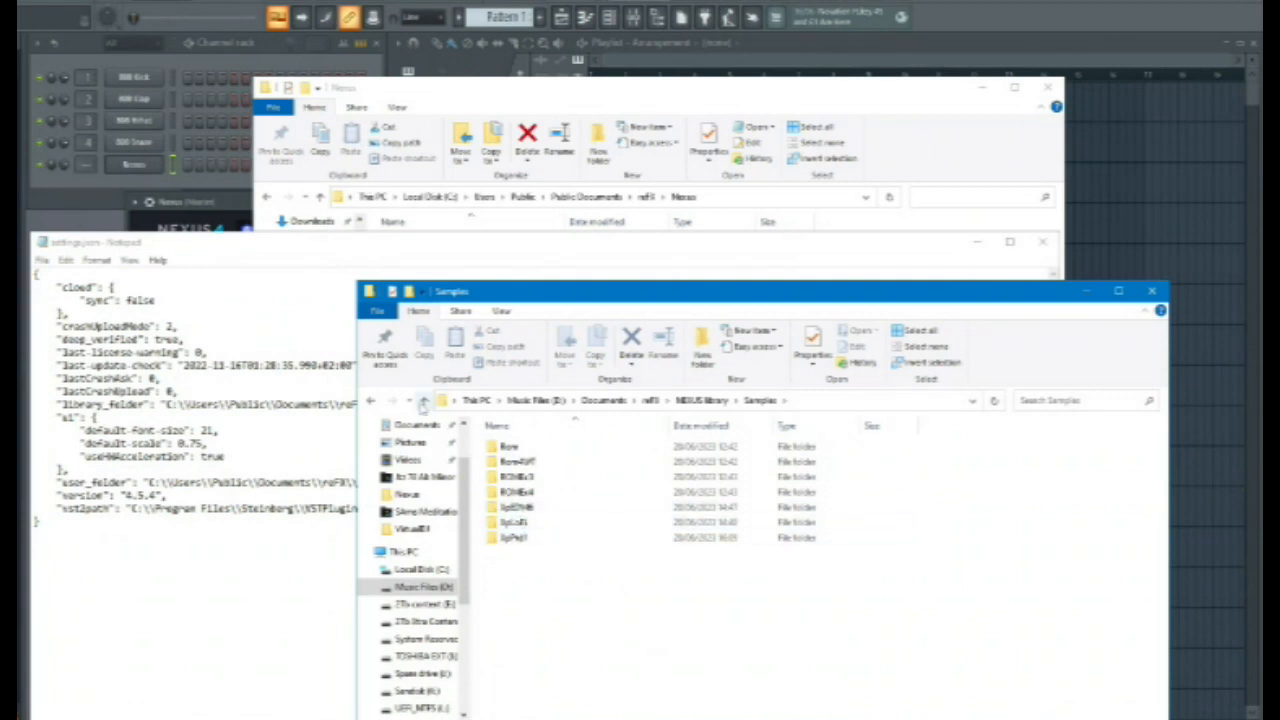
{"action": "left_click", "coordinate": [384, 400]}
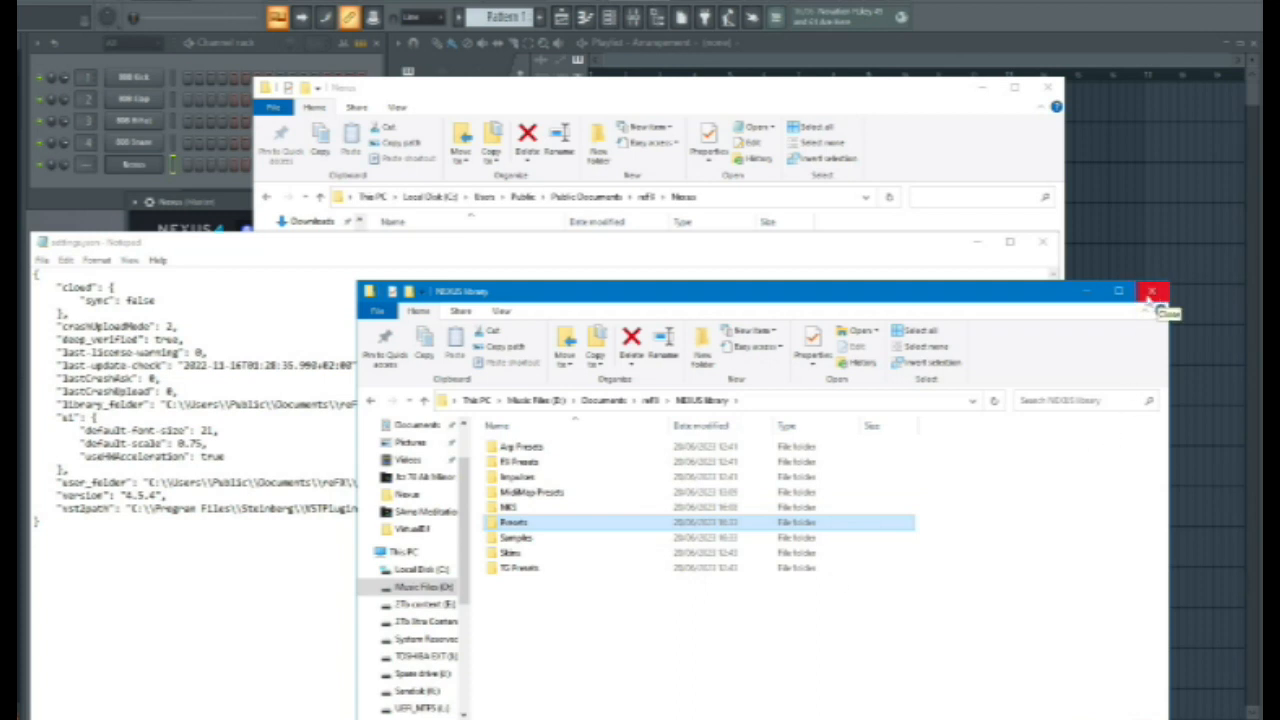
{"action": "left_click", "coordinate": [1153, 291]}
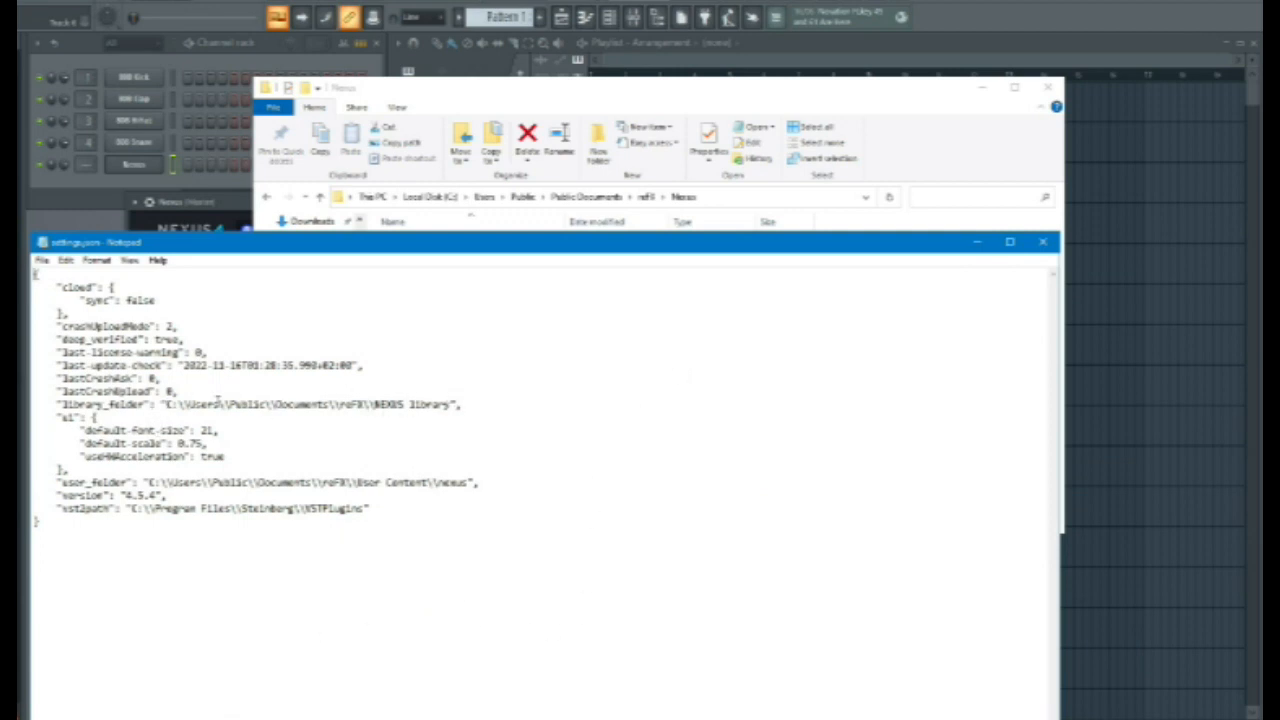
Select part of the library folder path, then close settings.json without changes.
{"action": "double_click", "coordinate": [310, 404]}
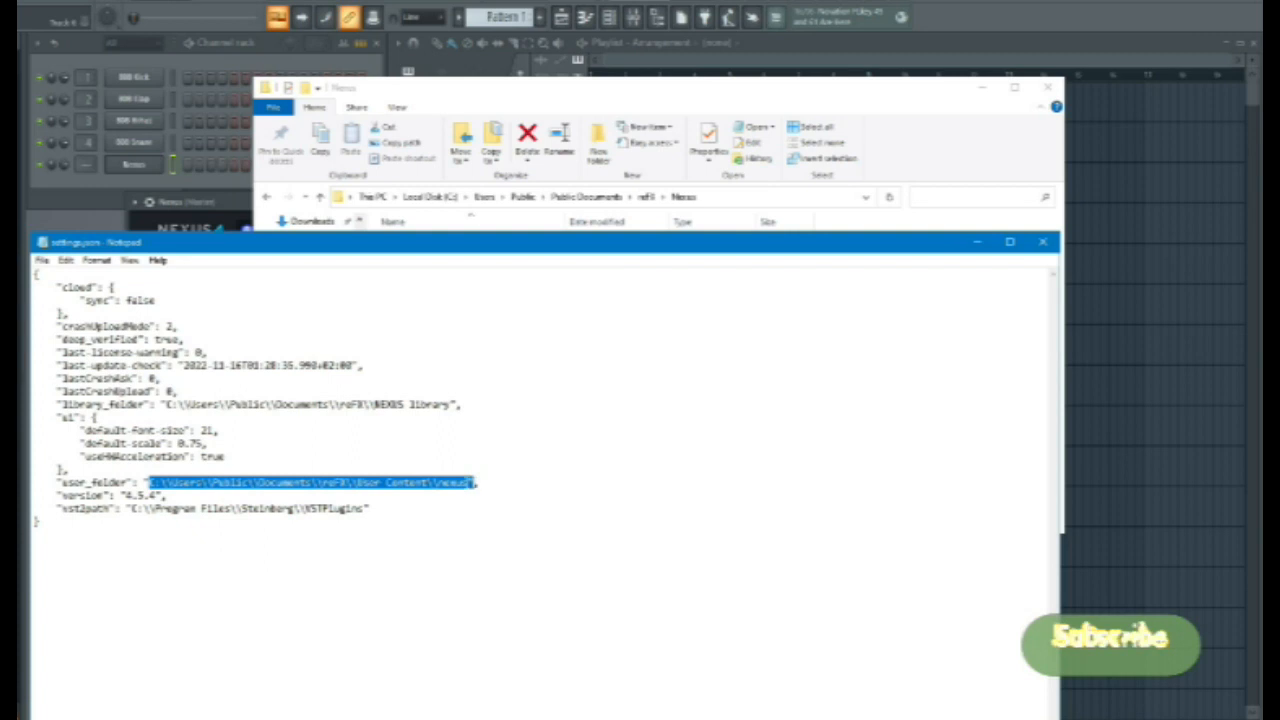
{"action": "mouse_move", "coordinate": [263, 453]}
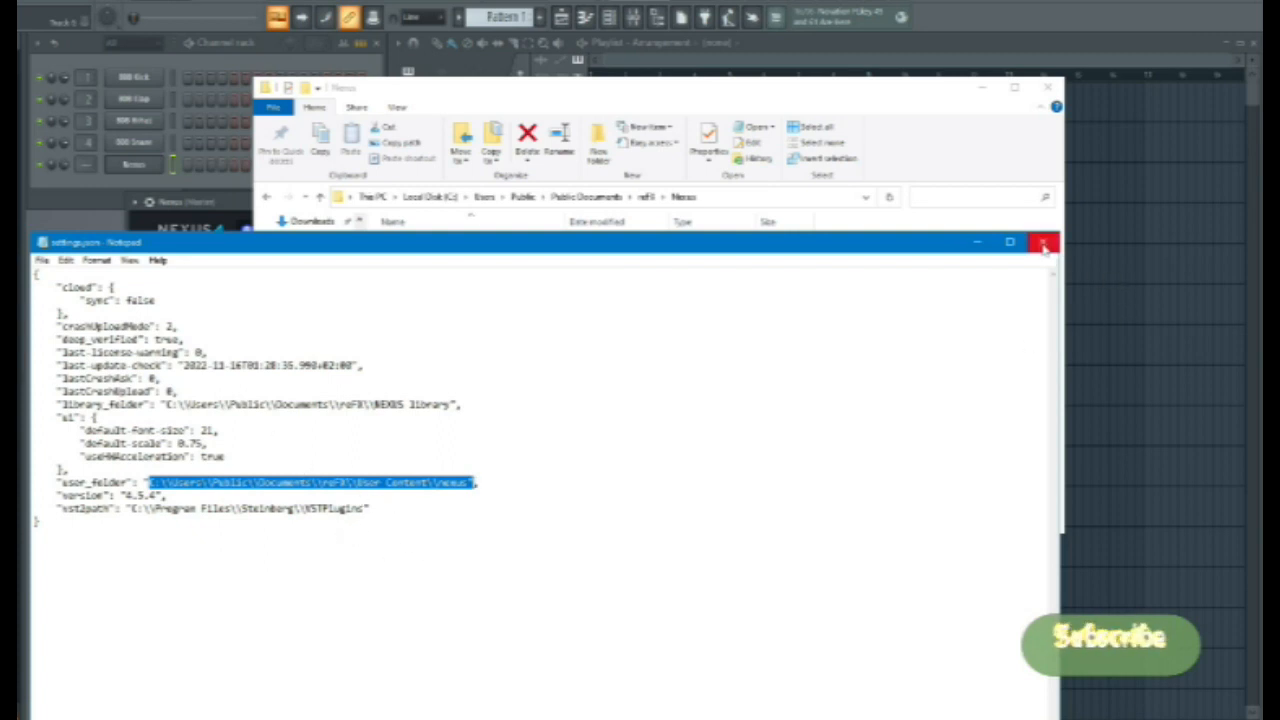
{"action": "left_click", "coordinate": [1044, 242]}
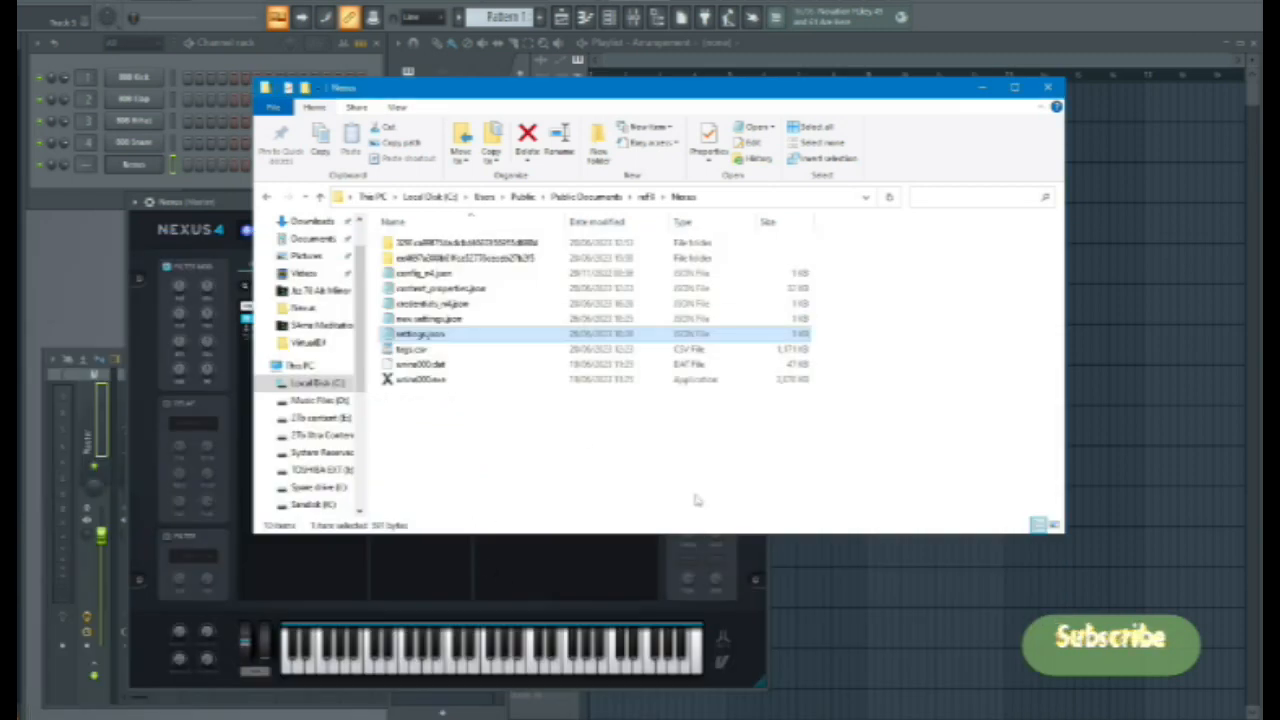
{"action": "mouse_move", "coordinate": [420, 333]}
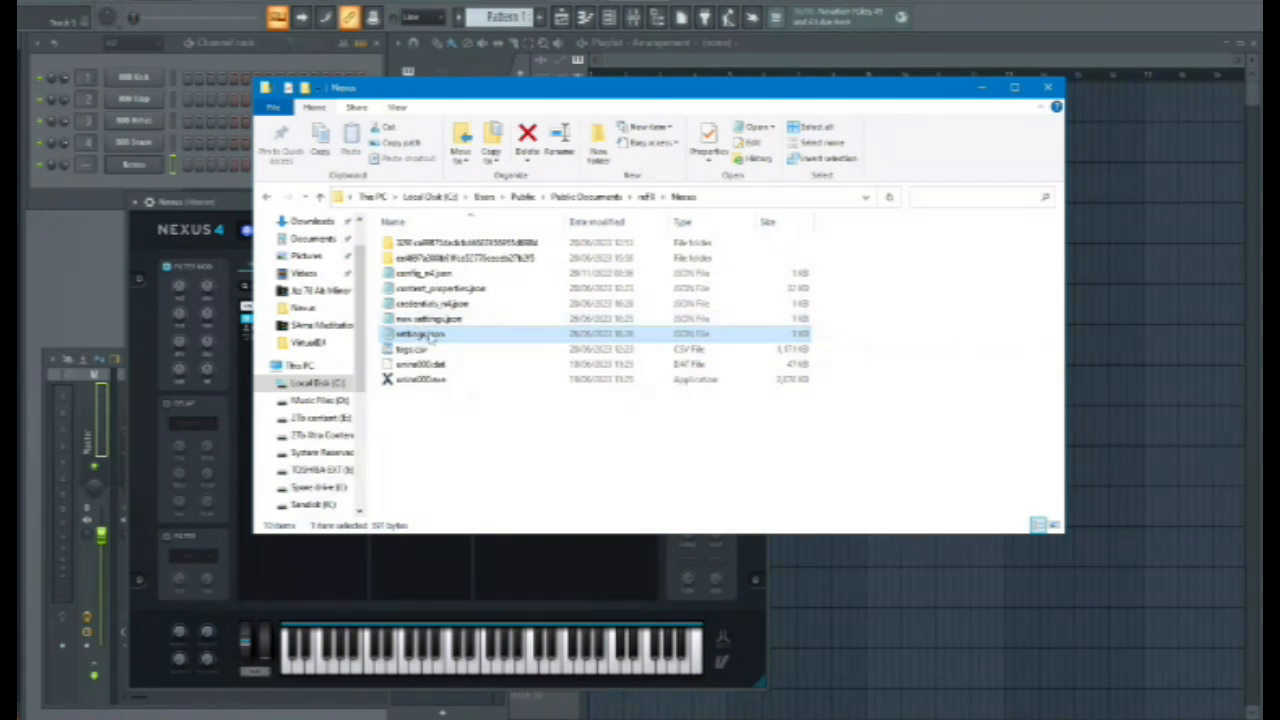
Reopen settings.json for editing via its right-click Edit option.
{"action": "right_click", "coordinate": [420, 333]}
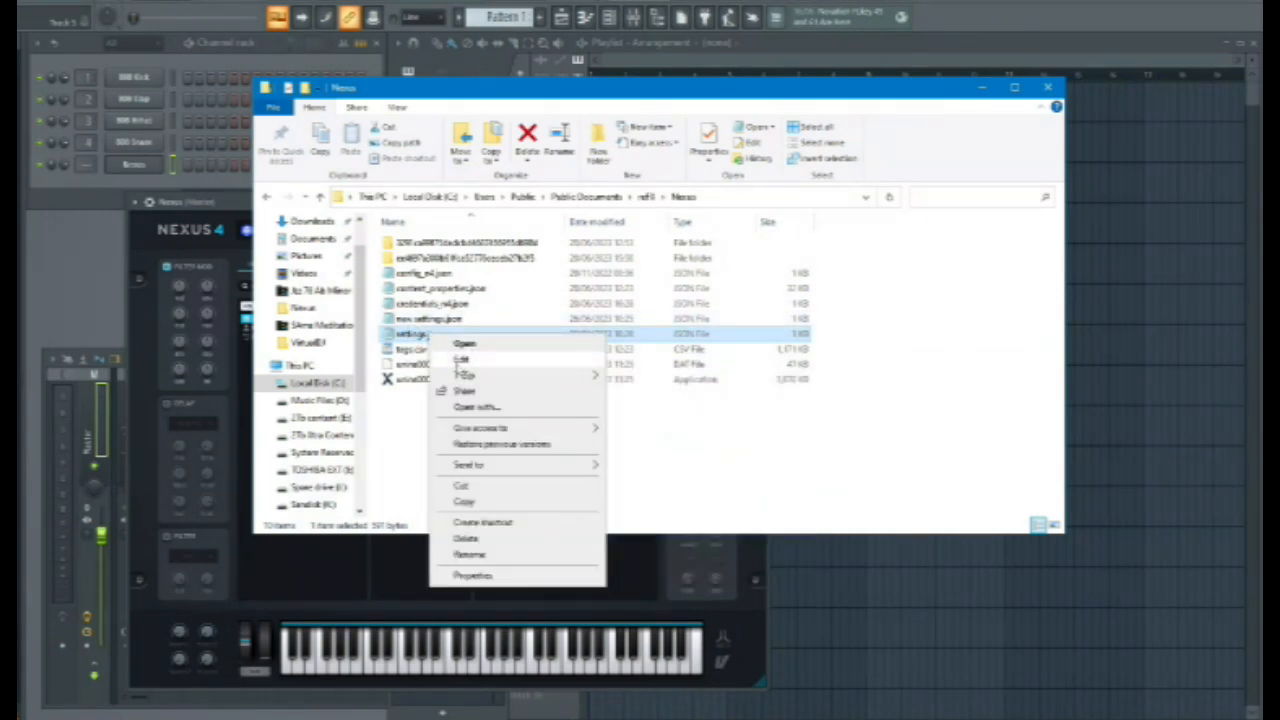
{"action": "left_click", "coordinate": [465, 343]}
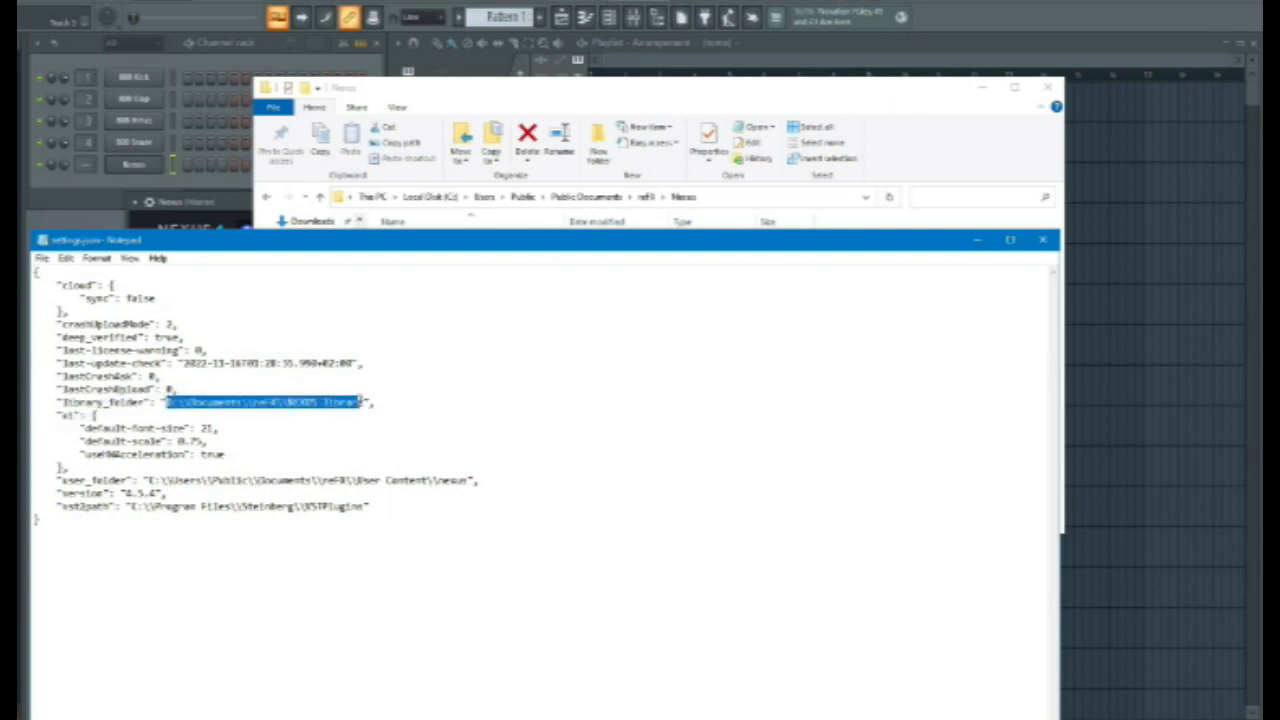
{"action": "mouse_move", "coordinate": [417, 591]}
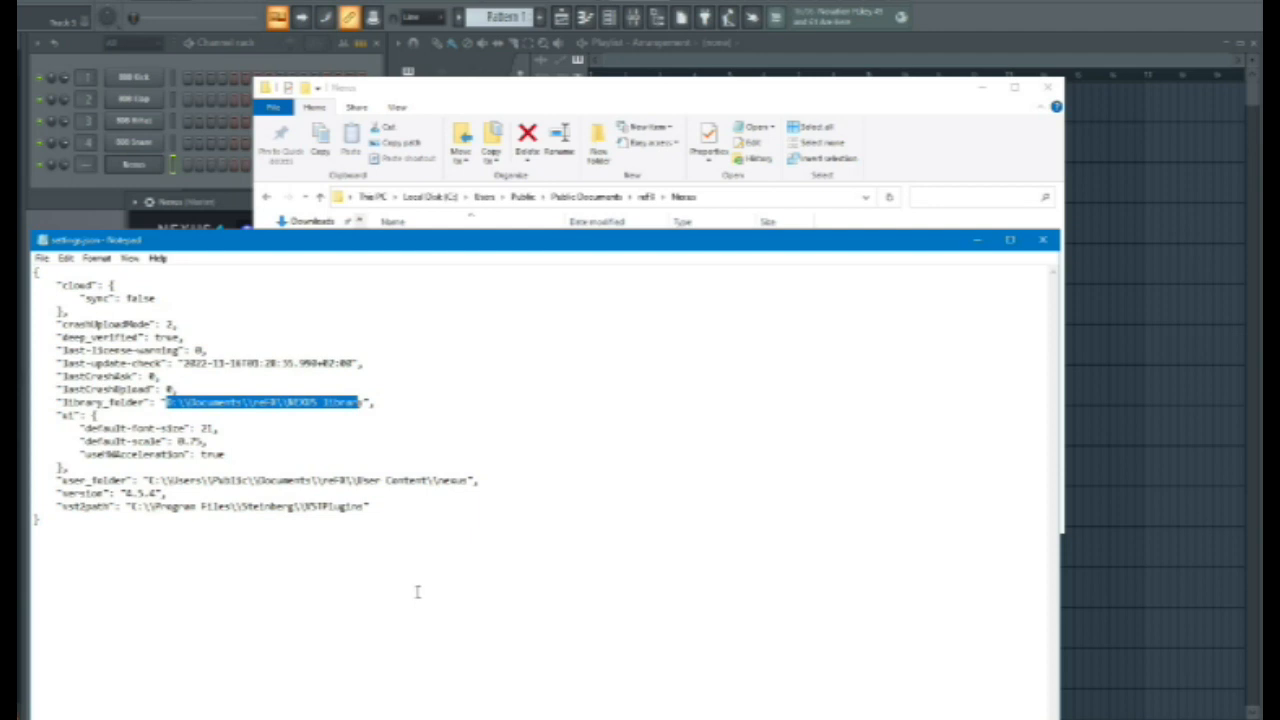
{"action": "mouse_move", "coordinate": [315, 422]}
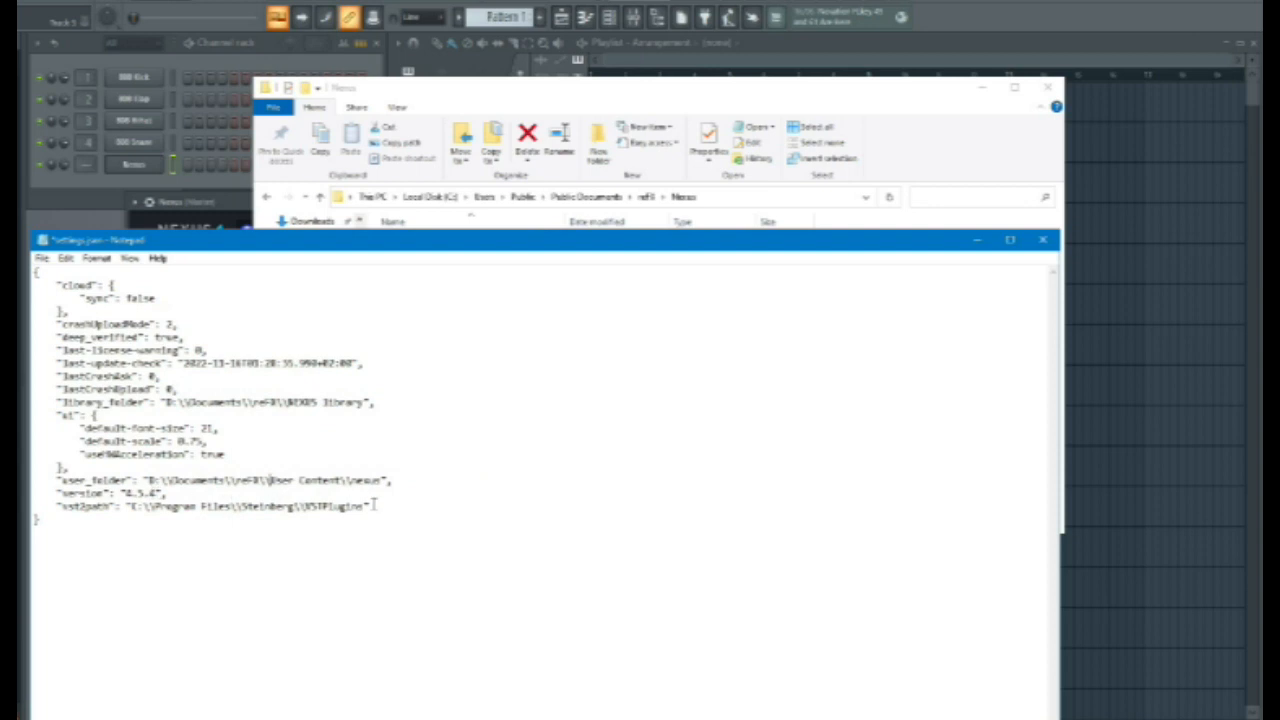
{"action": "mouse_move", "coordinate": [404, 488]}
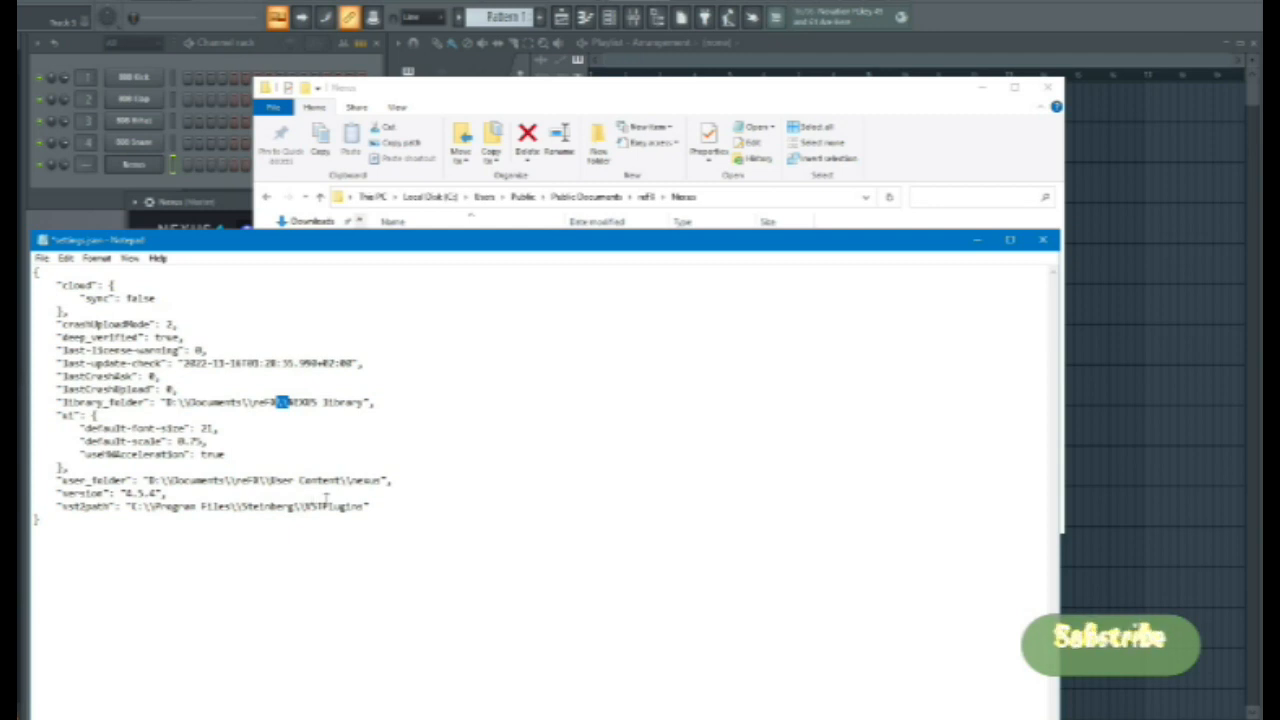
{"action": "mouse_move", "coordinate": [330, 553]}
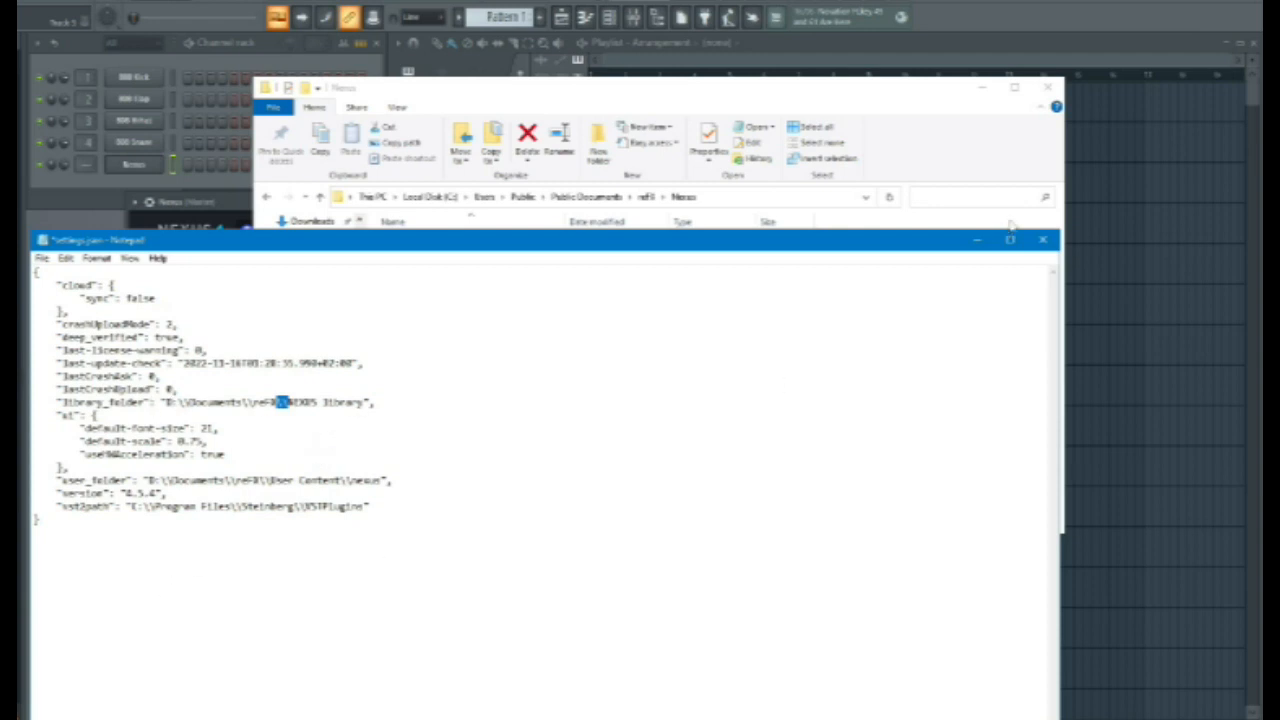
Close Notepad after saving settings.json with the D:\Documents\refX paths.
{"action": "left_click", "coordinate": [1043, 240]}
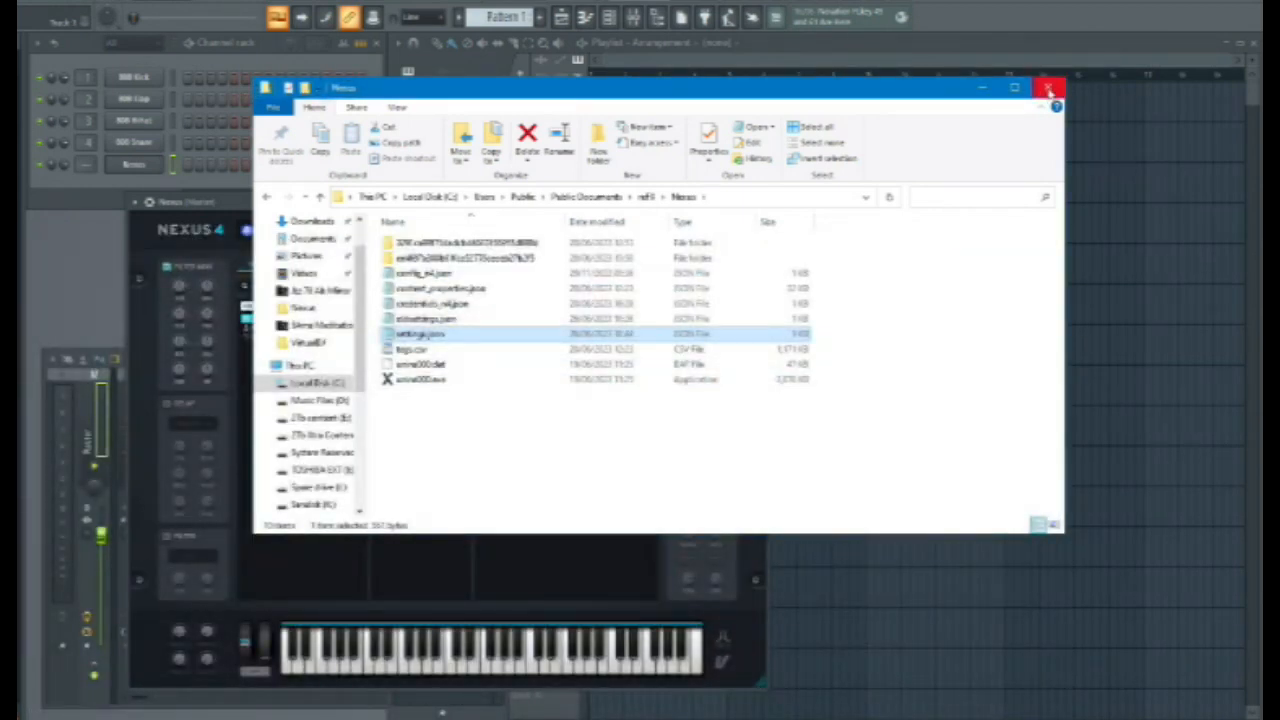
Close Explorer and the Nexus window, then reload Nexus from its channel options.
{"action": "left_click", "coordinate": [1049, 88]}
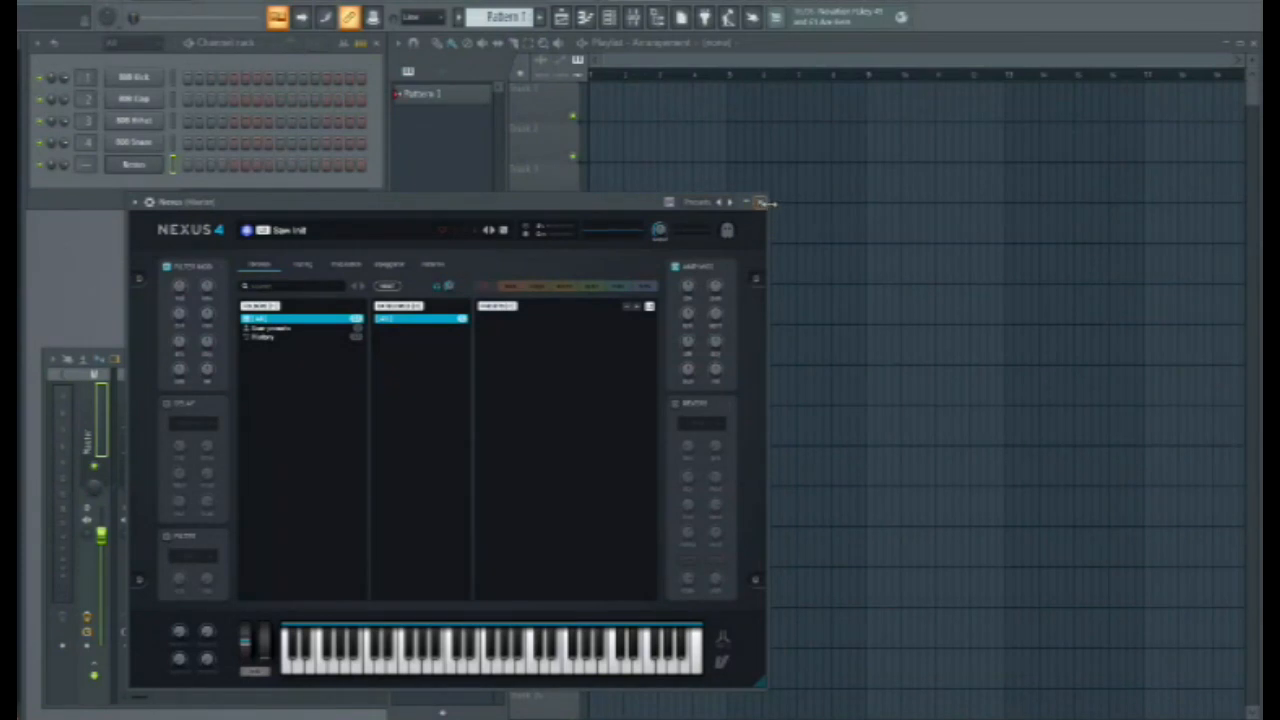
{"action": "left_click", "coordinate": [759, 201]}
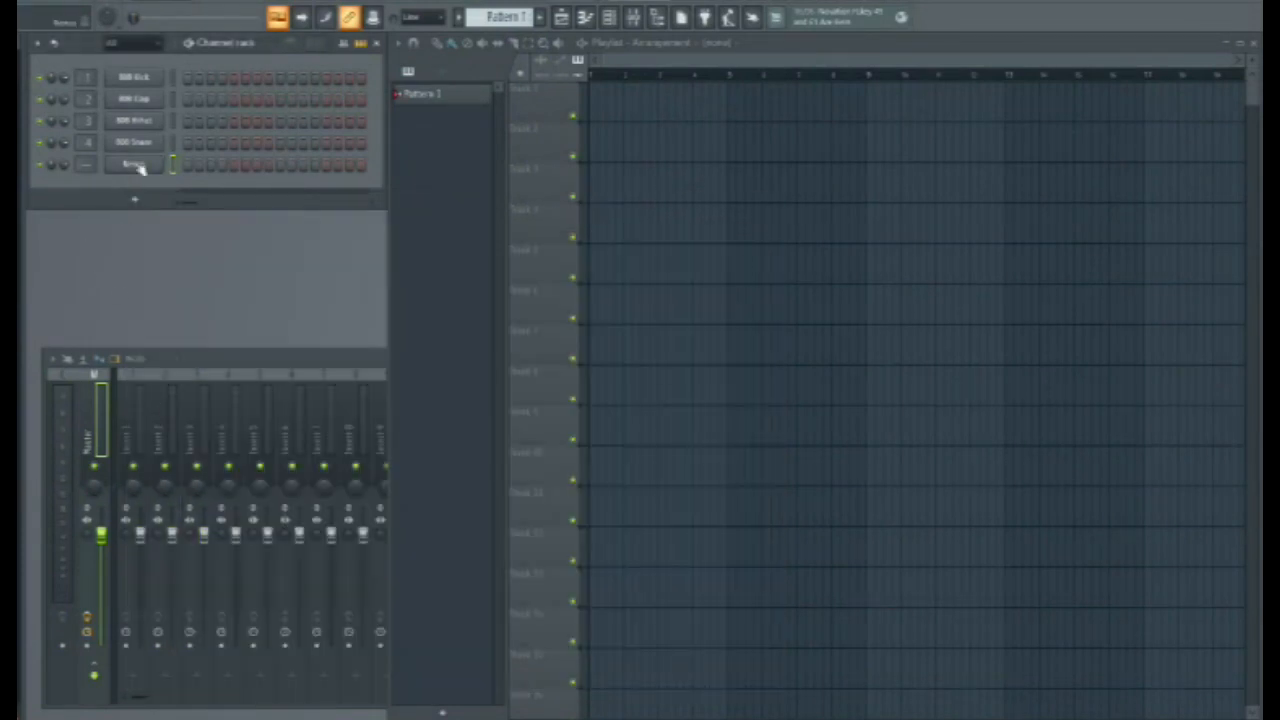
{"action": "right_click", "coordinate": [135, 163]}
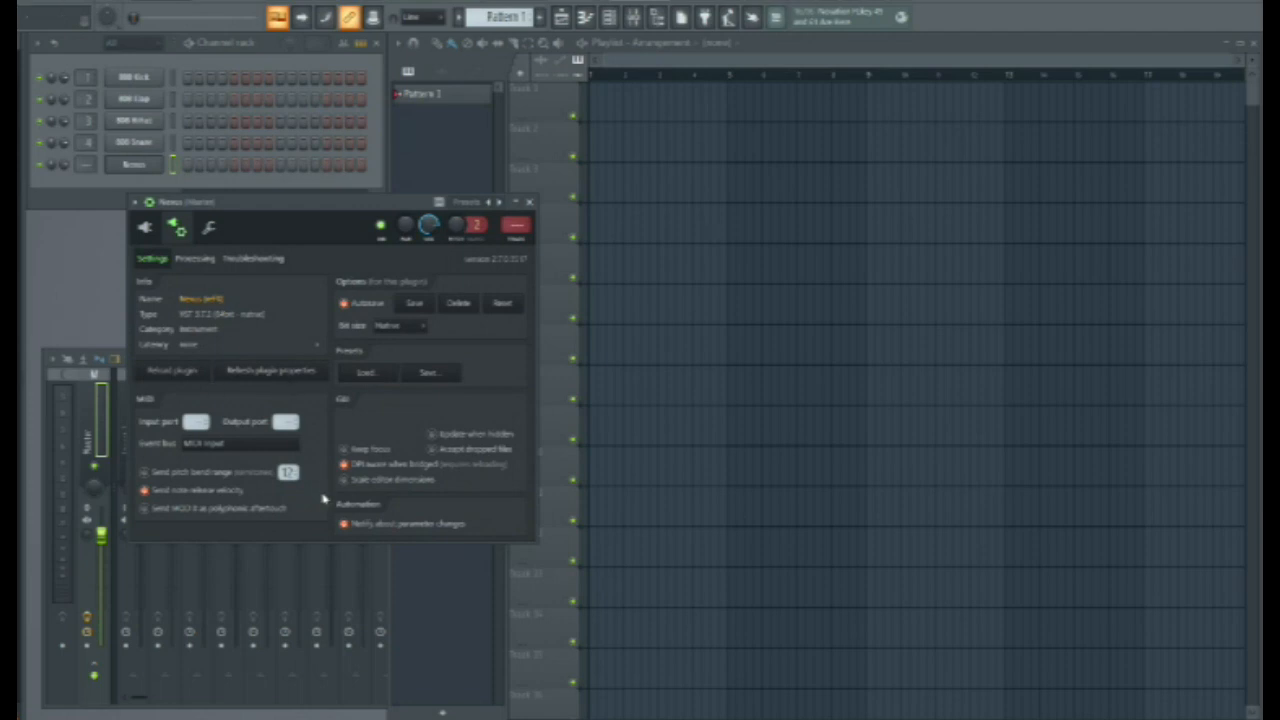
{"action": "left_click", "coordinate": [145, 227]}
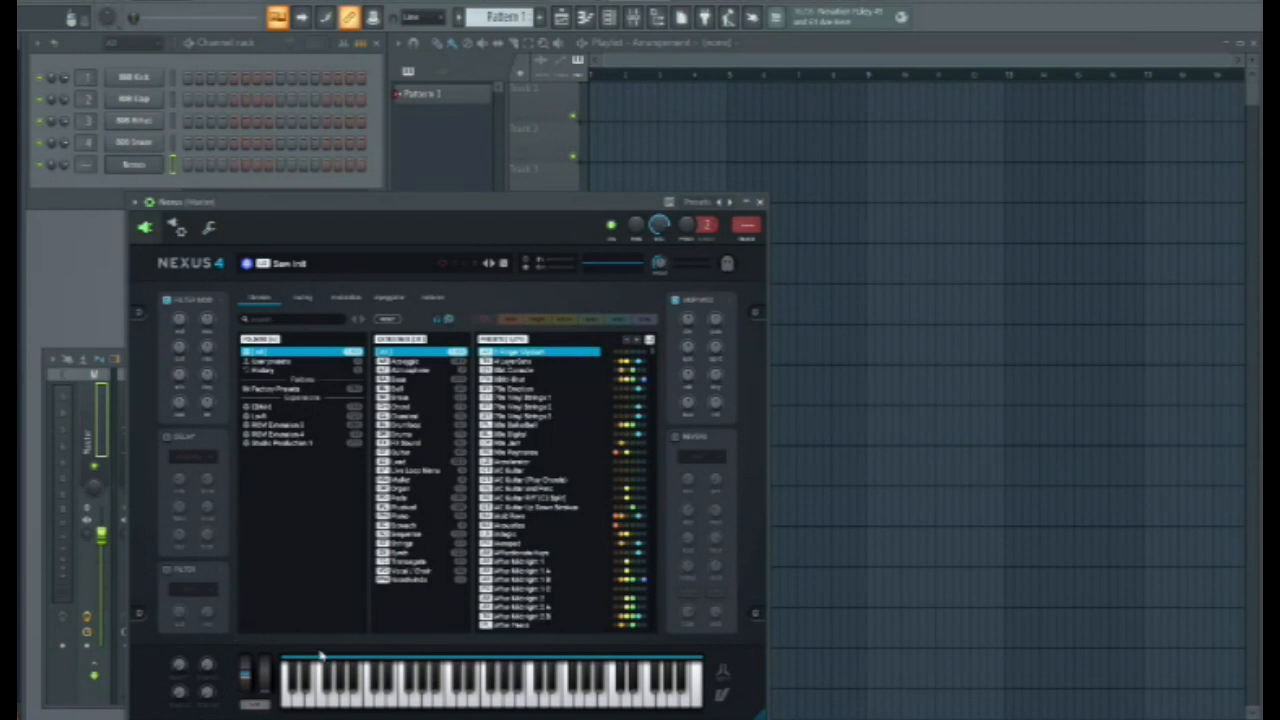
Load the Beautiful Day preset from Nexus's Lead category.
{"action": "left_click", "coordinate": [420, 468]}
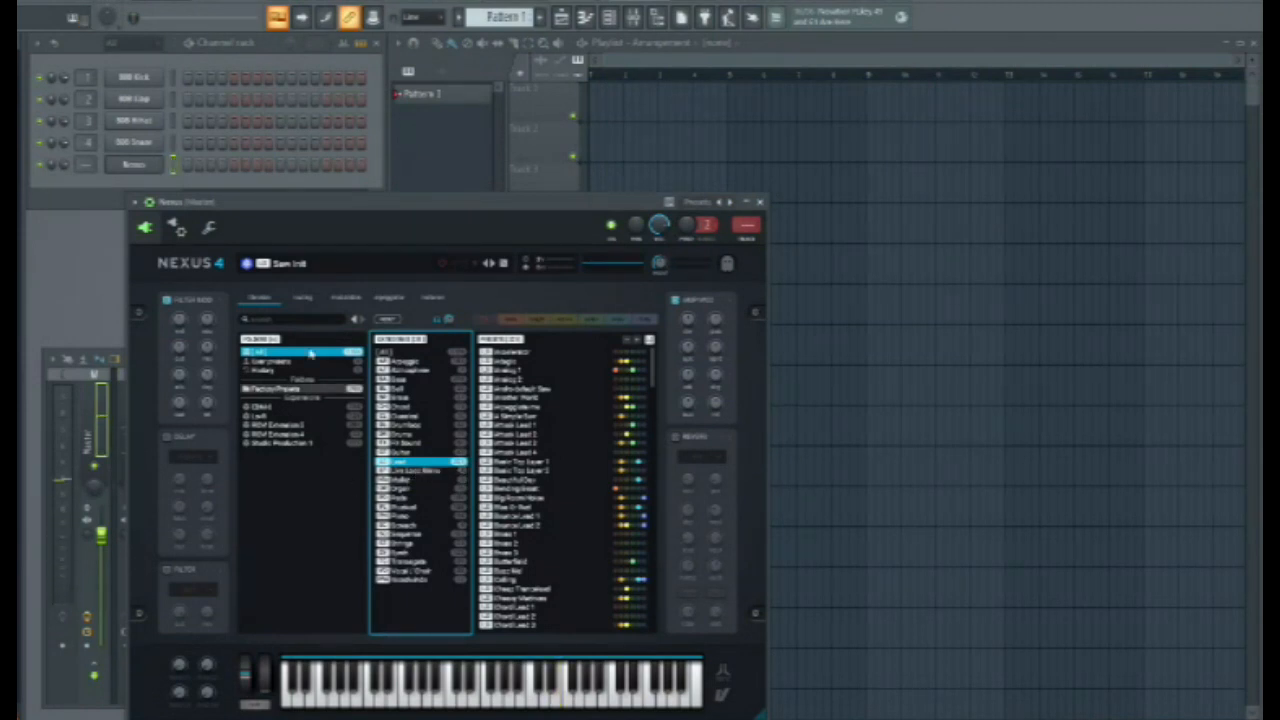
{"action": "left_click", "coordinate": [540, 480]}
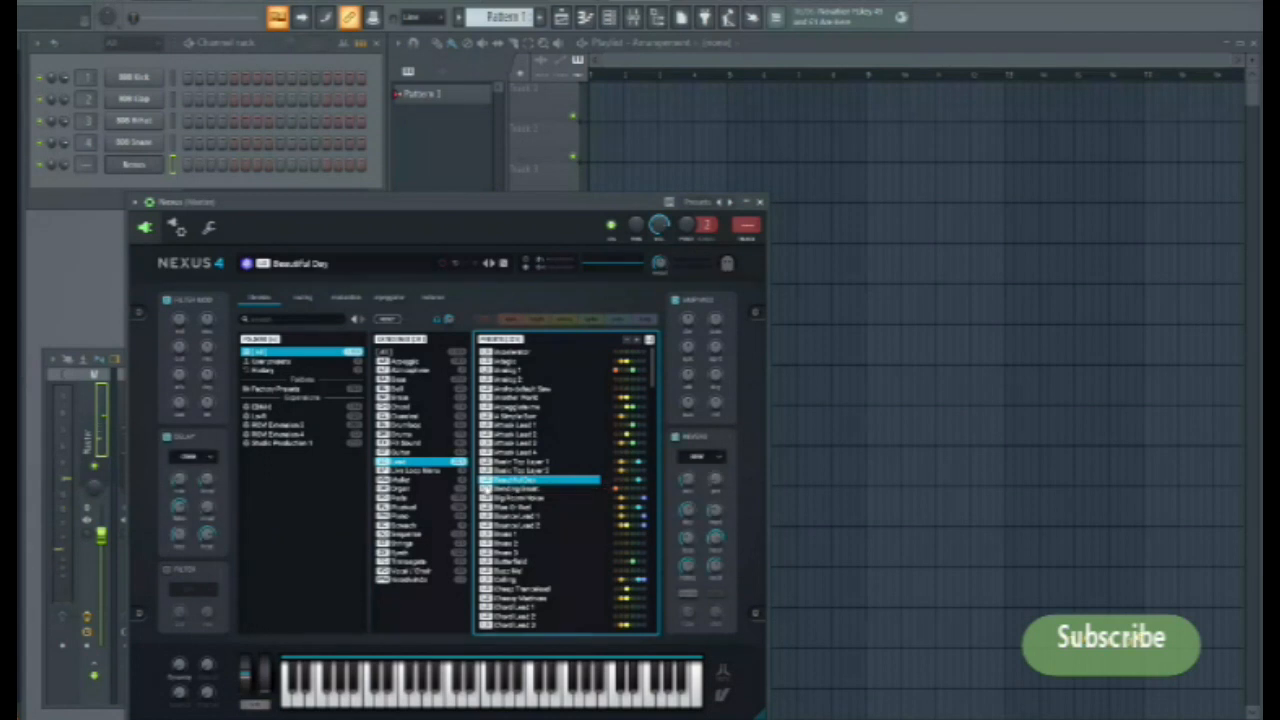